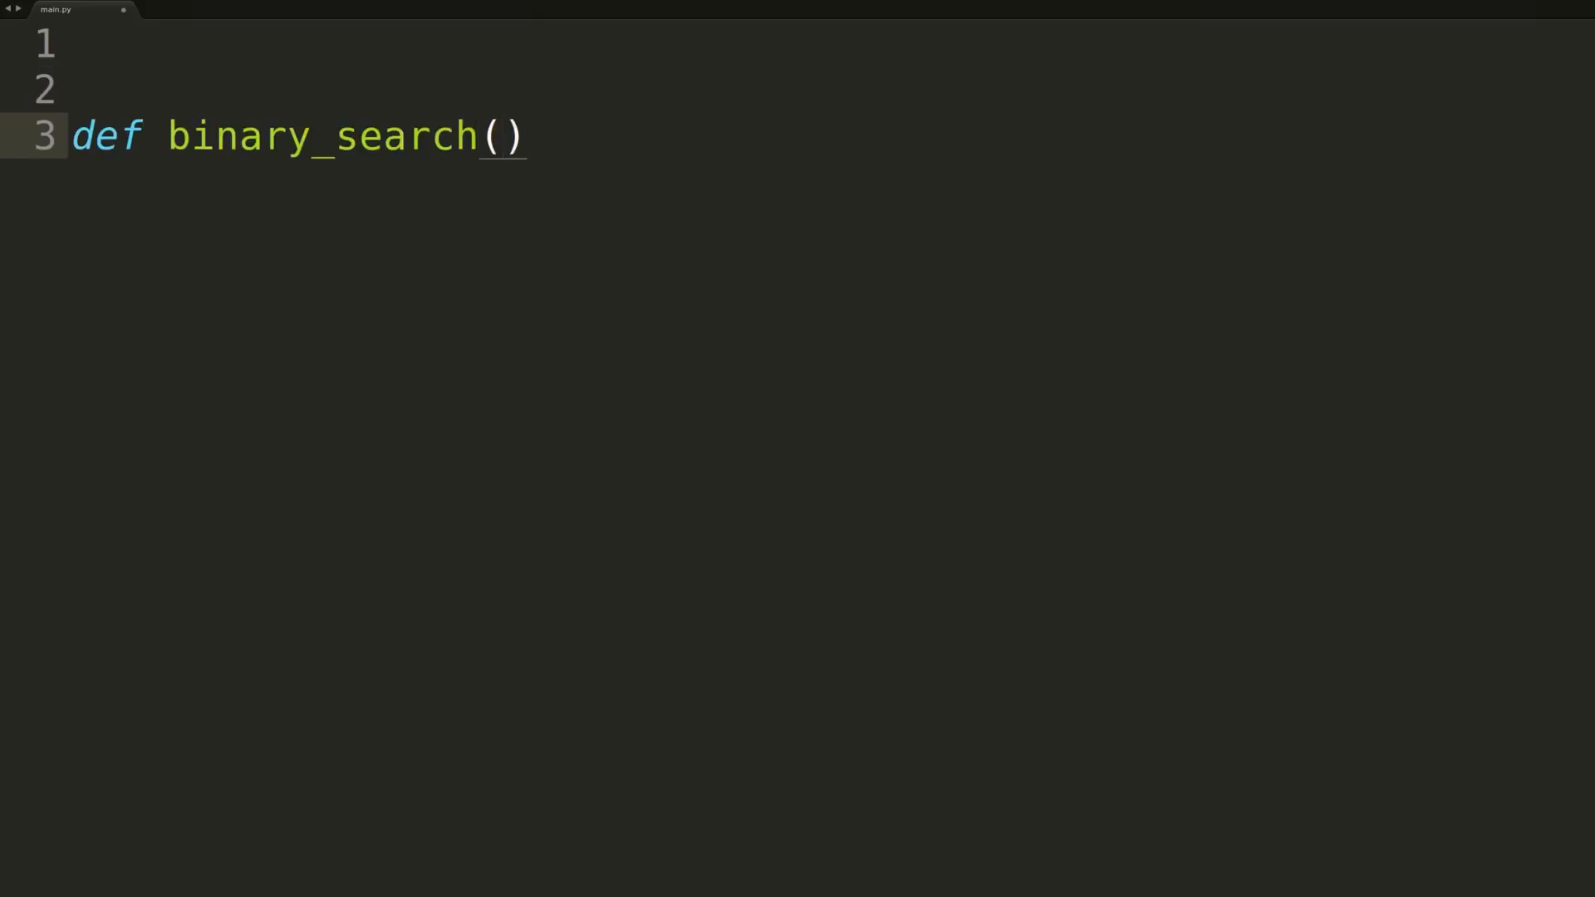
Step: Give binary_search the parameters arr, val and a header comment about searching 'arr' for 'val'
text(arr,val):)
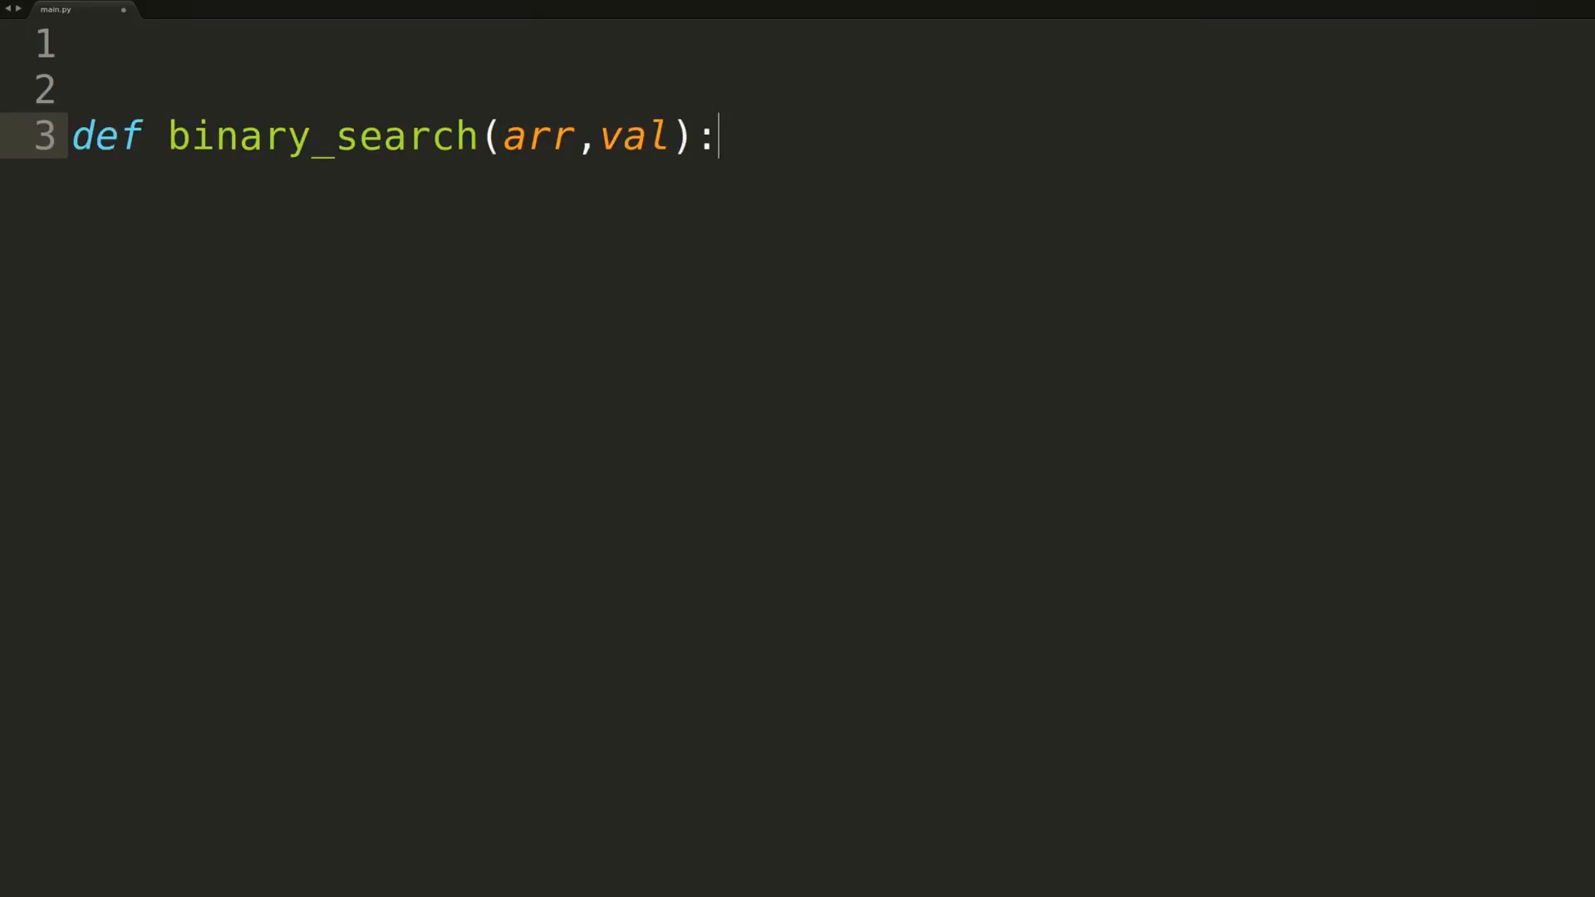
text(# Searches the input array 'arr' for specified v)
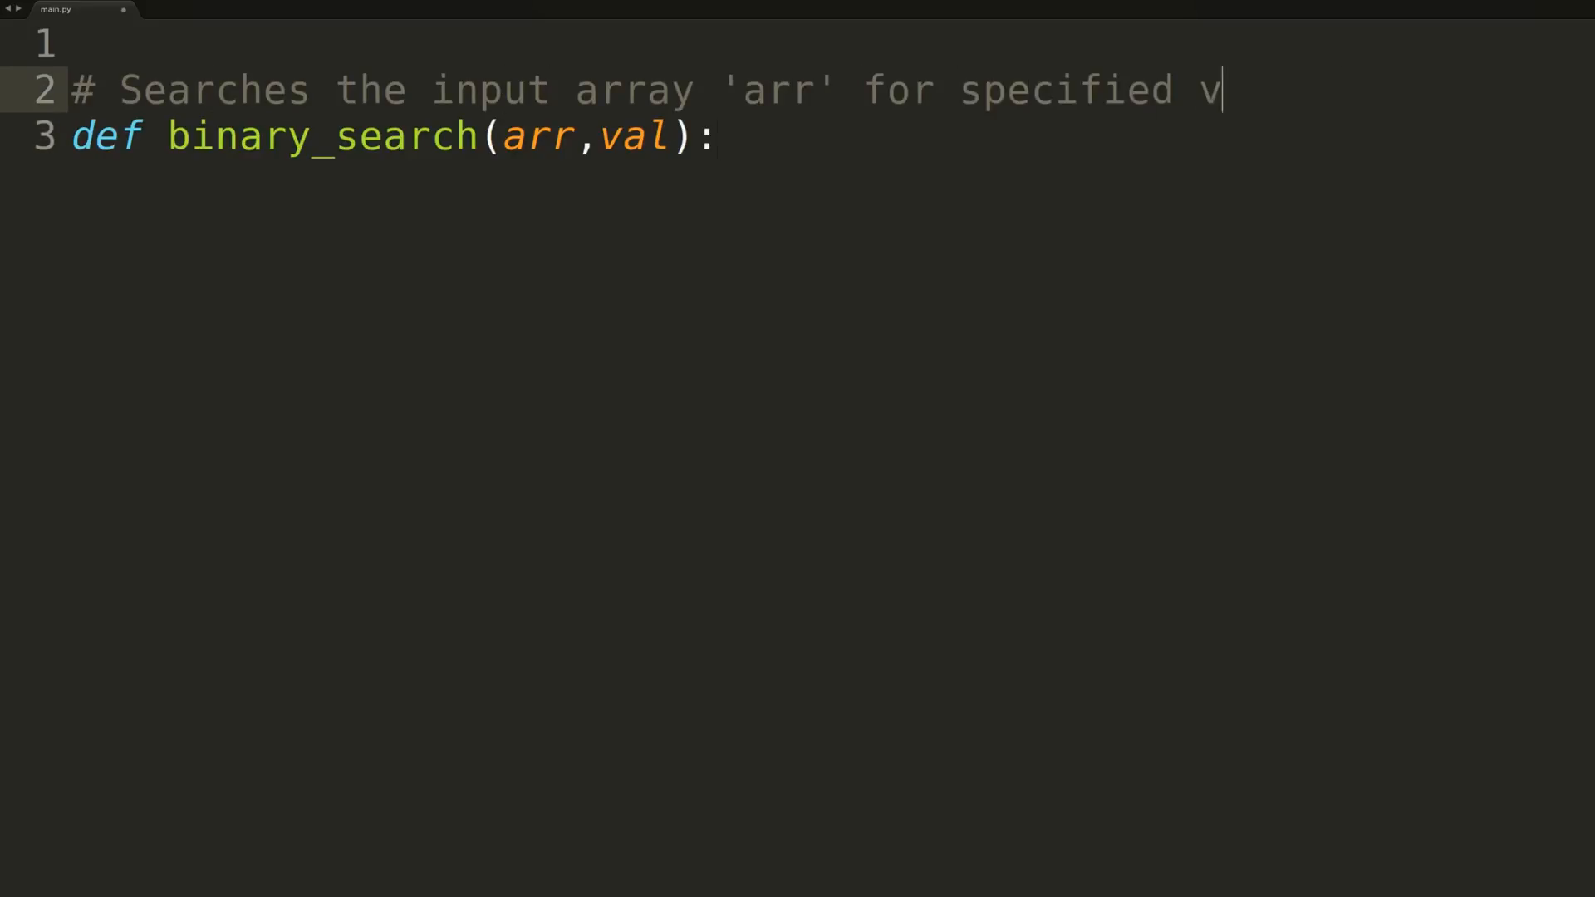
text(alue 'val')
text(if len(arr)==0 or (len(arr)==1 and arr[)
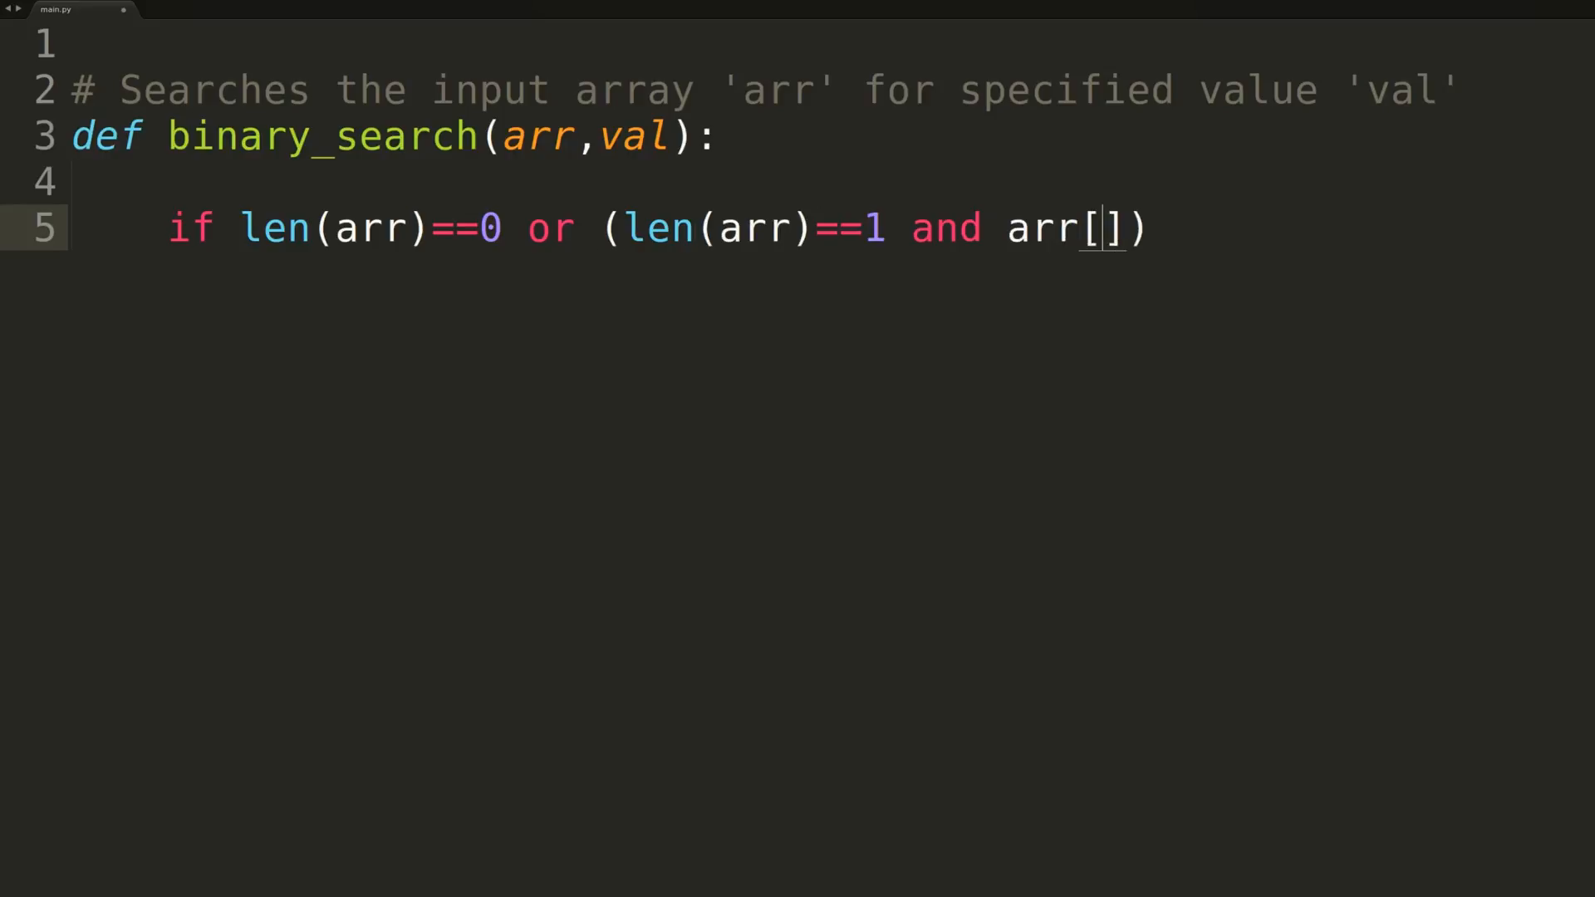
Step: Add a commented base case returning False for empty or non-matching single-element input
text(0]!=val):)
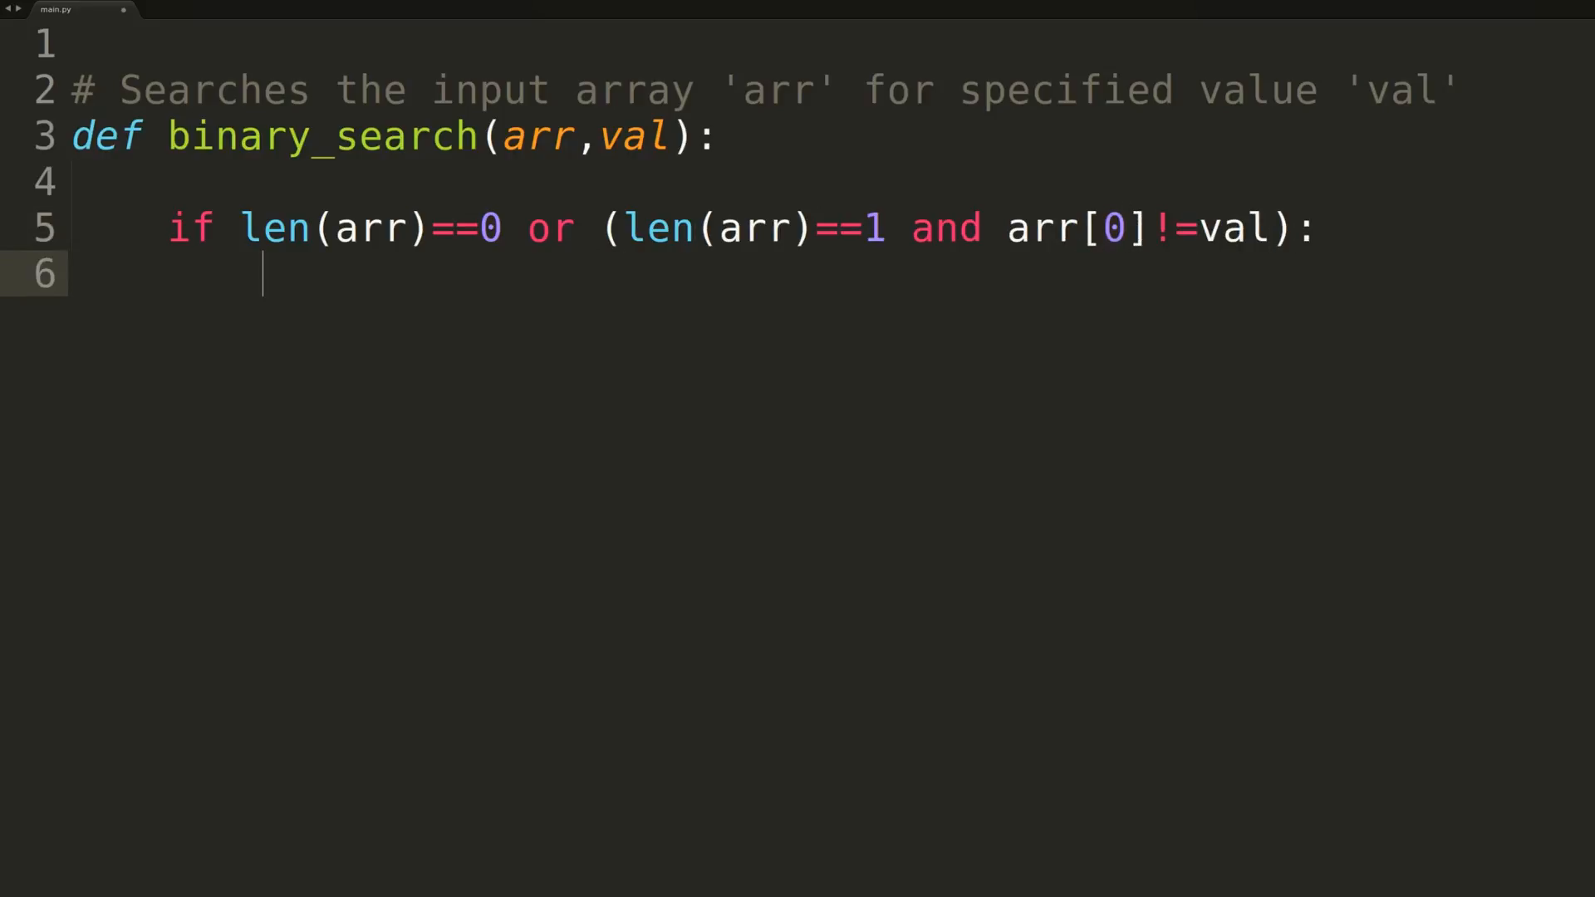
text(return False)
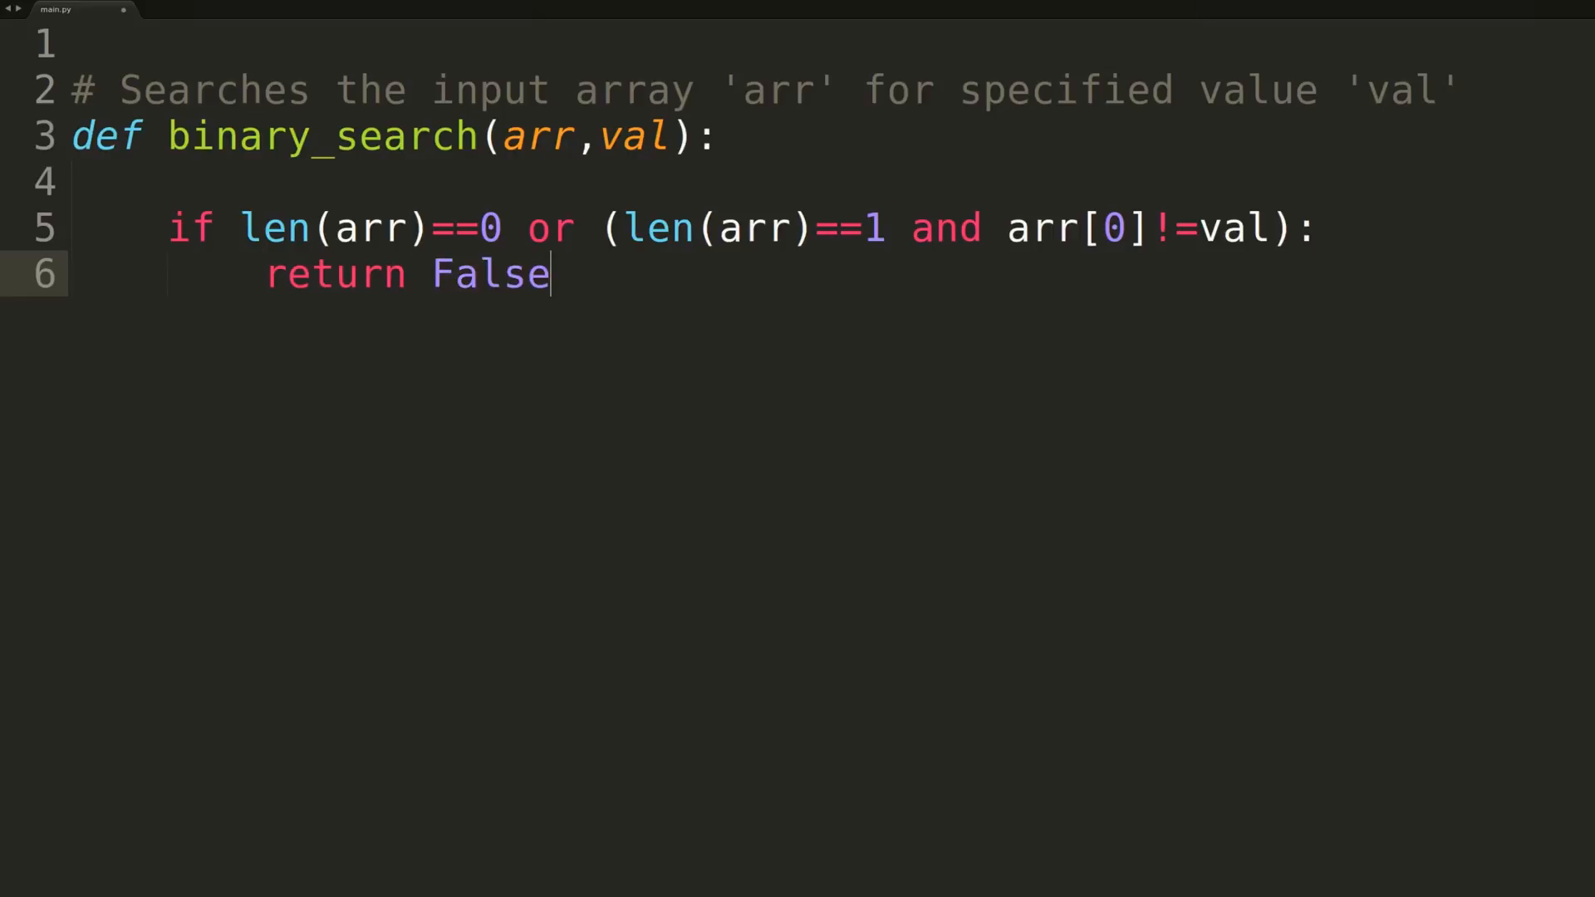
text(# if our input is empty or we only have a single element)
text(# and that element is NOT the)
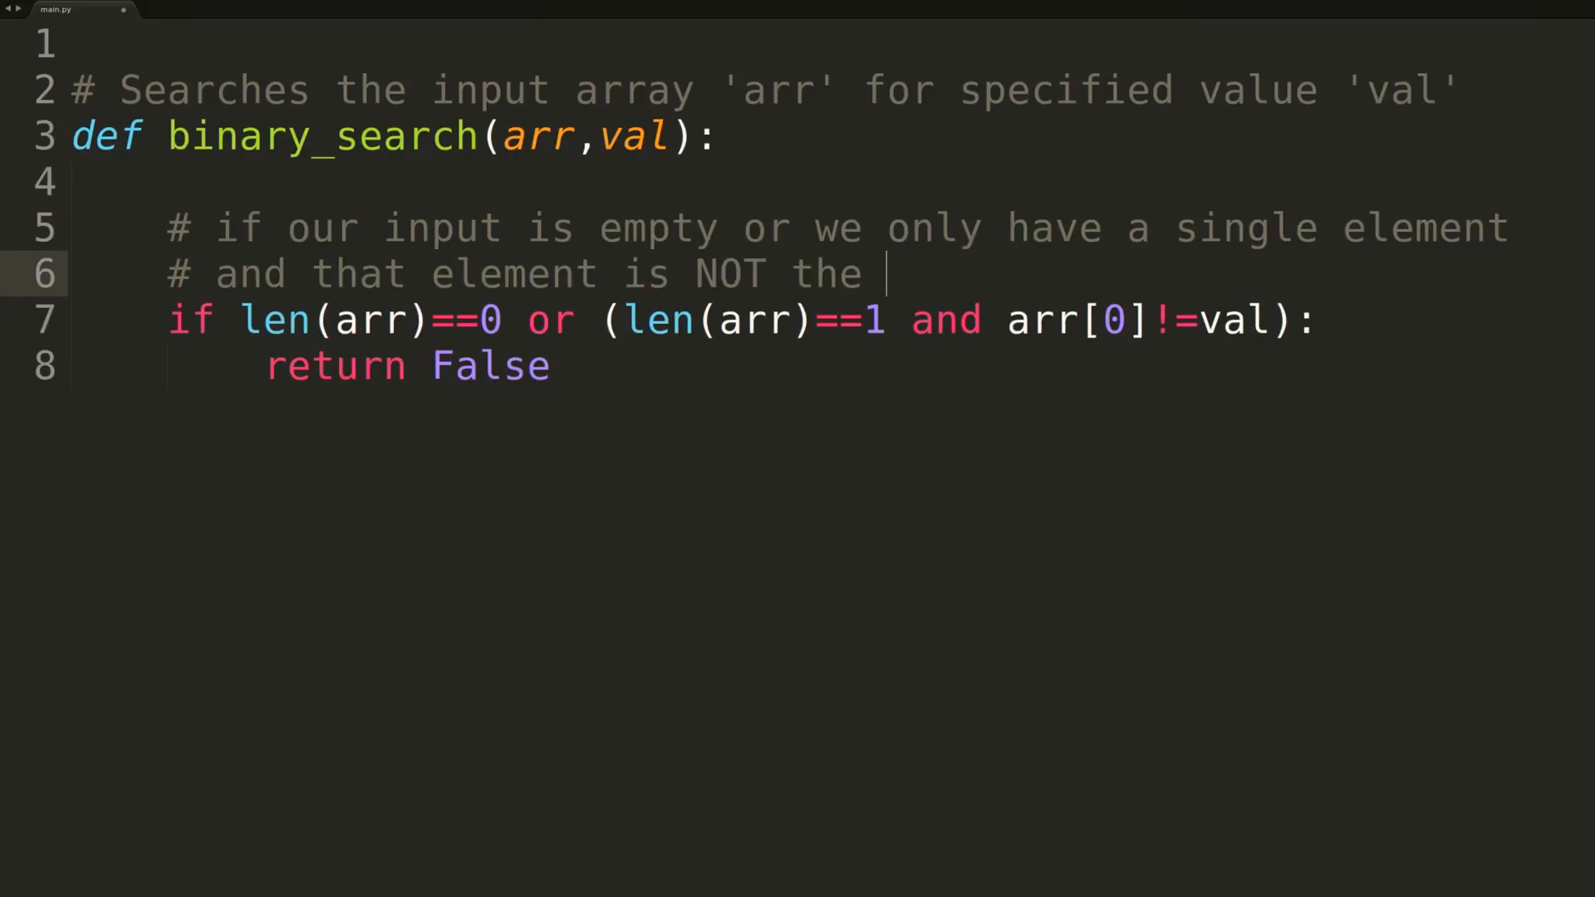
text(value we're searching for,)
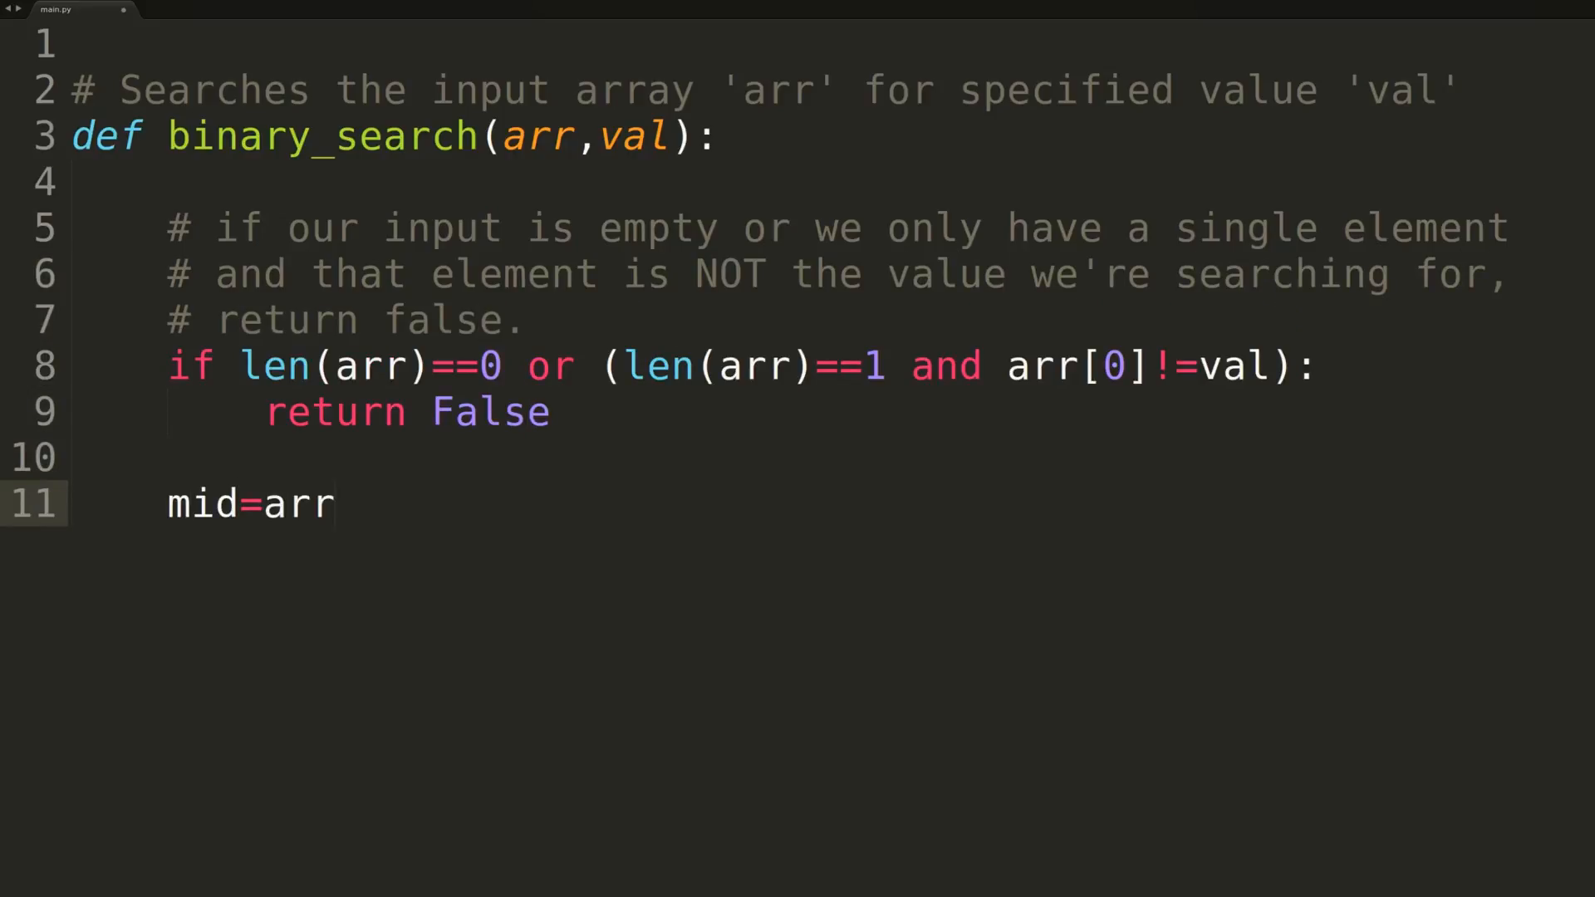
Step: Comment the middle-of-array value and return True when val matches mid
text(# value at the middle of)
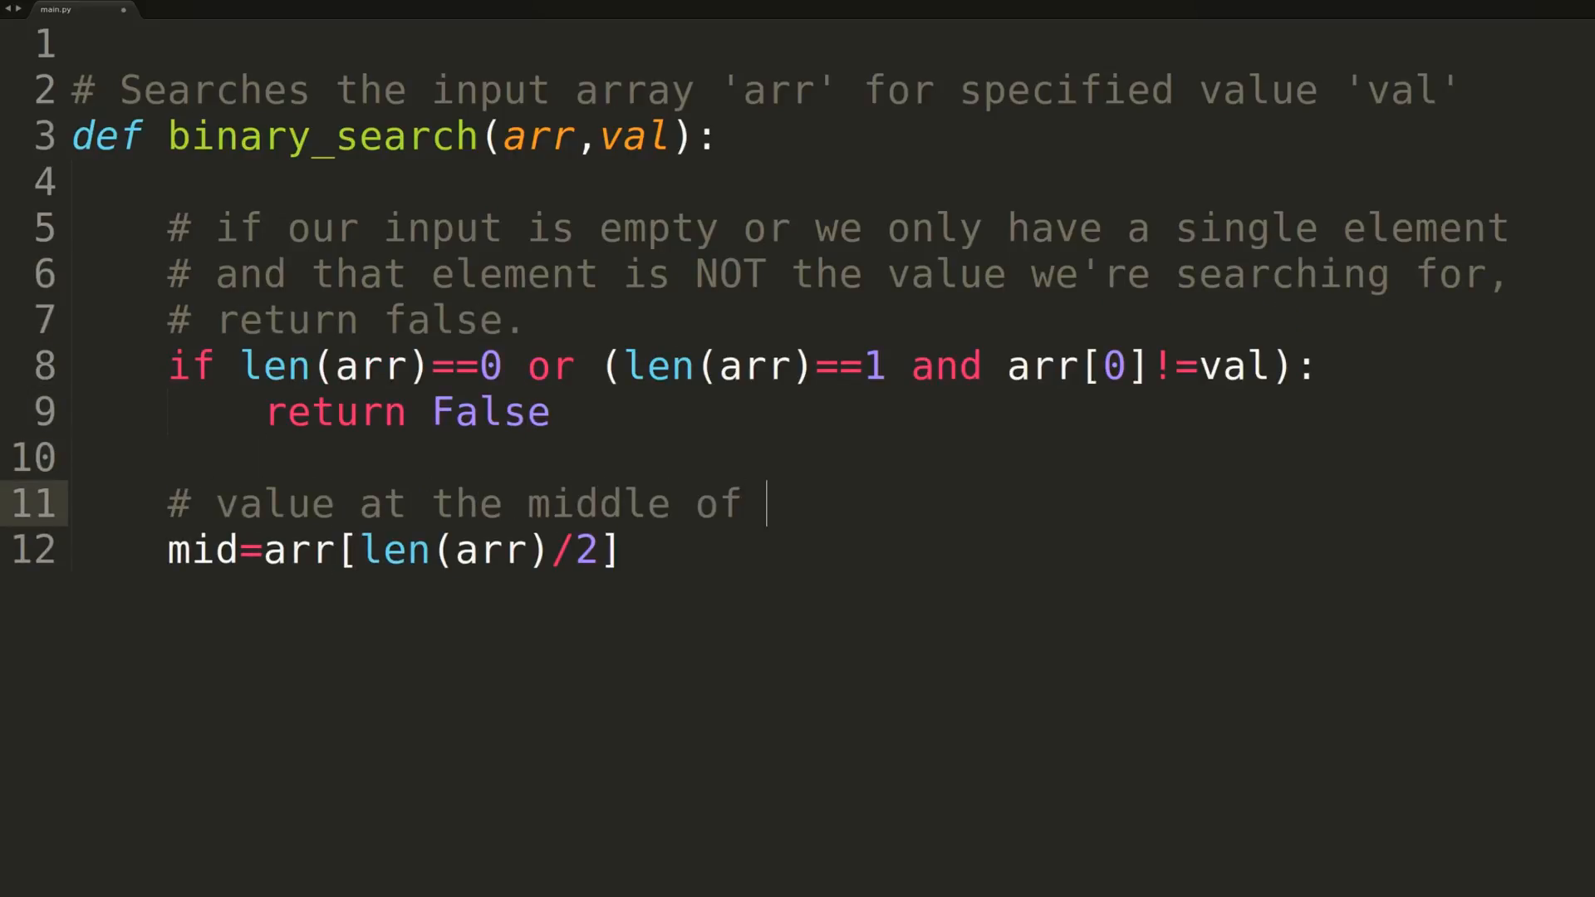
text(the array)
text(if val==mid: return)
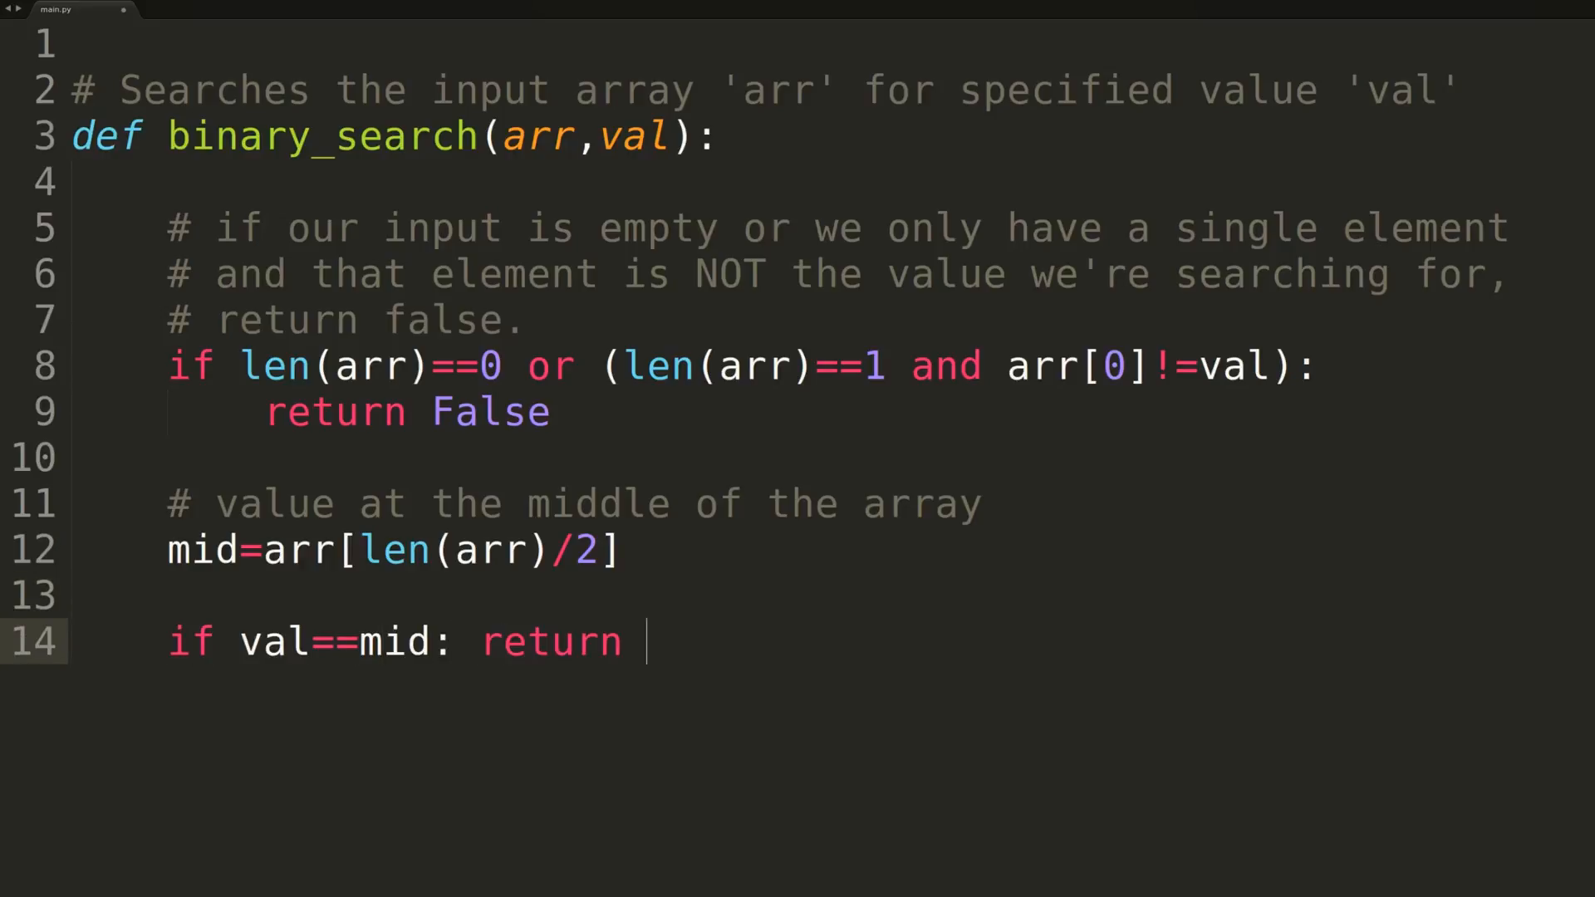
text(True)
text(if val<mid:)
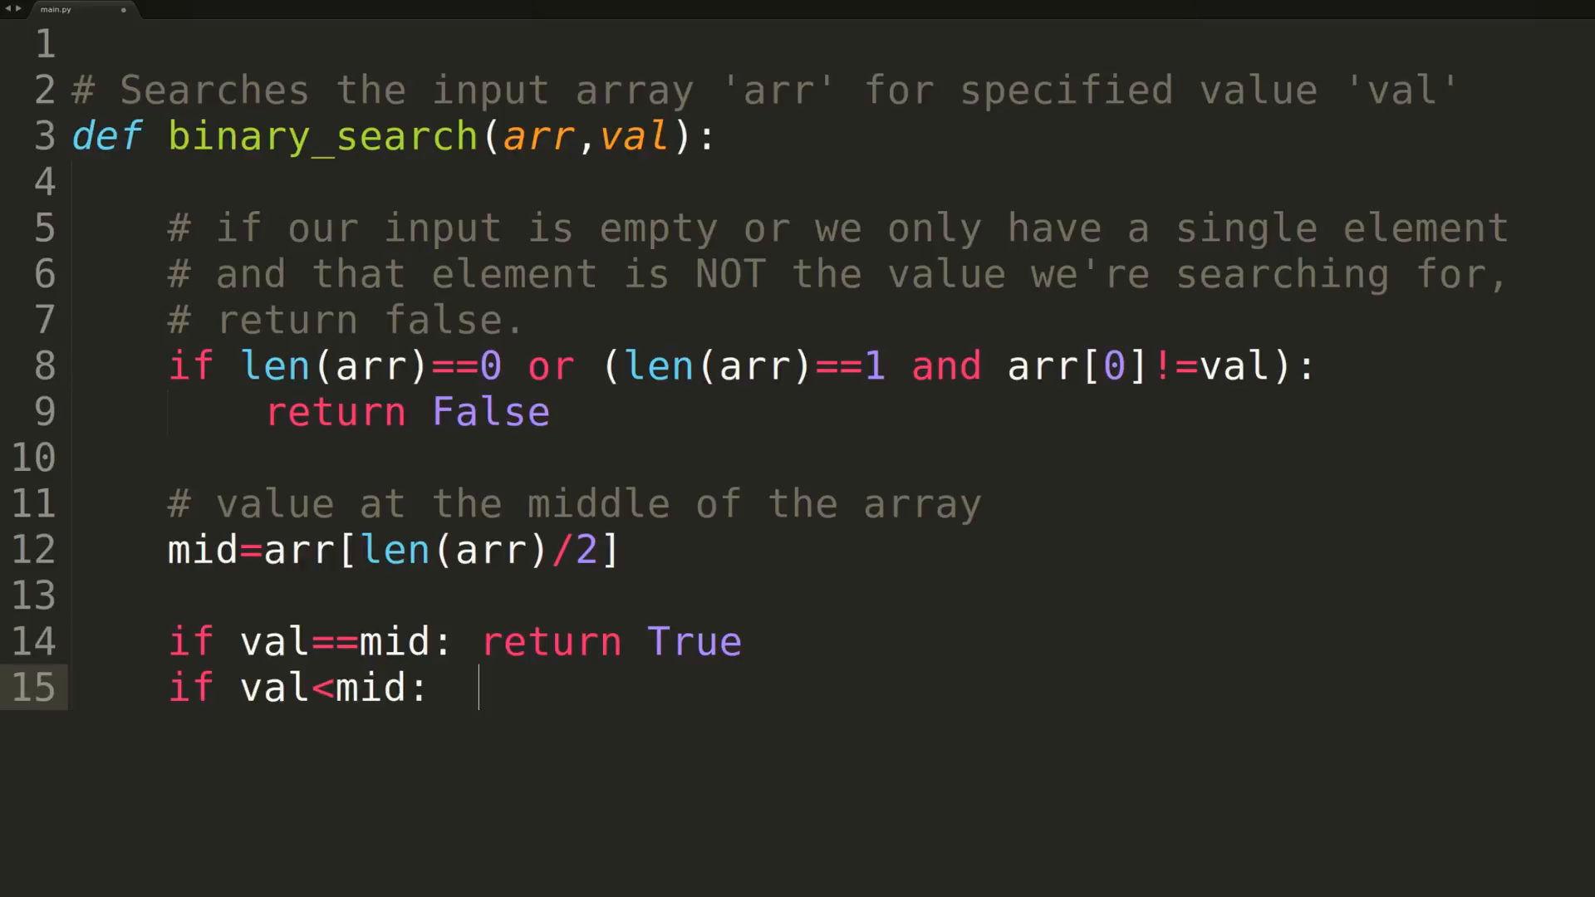
Step: Recurse on arr[:len(arr)/2] for smaller values and arr[len(arr)/2+1:] when val>mid
text(return binary_search(arr[]))
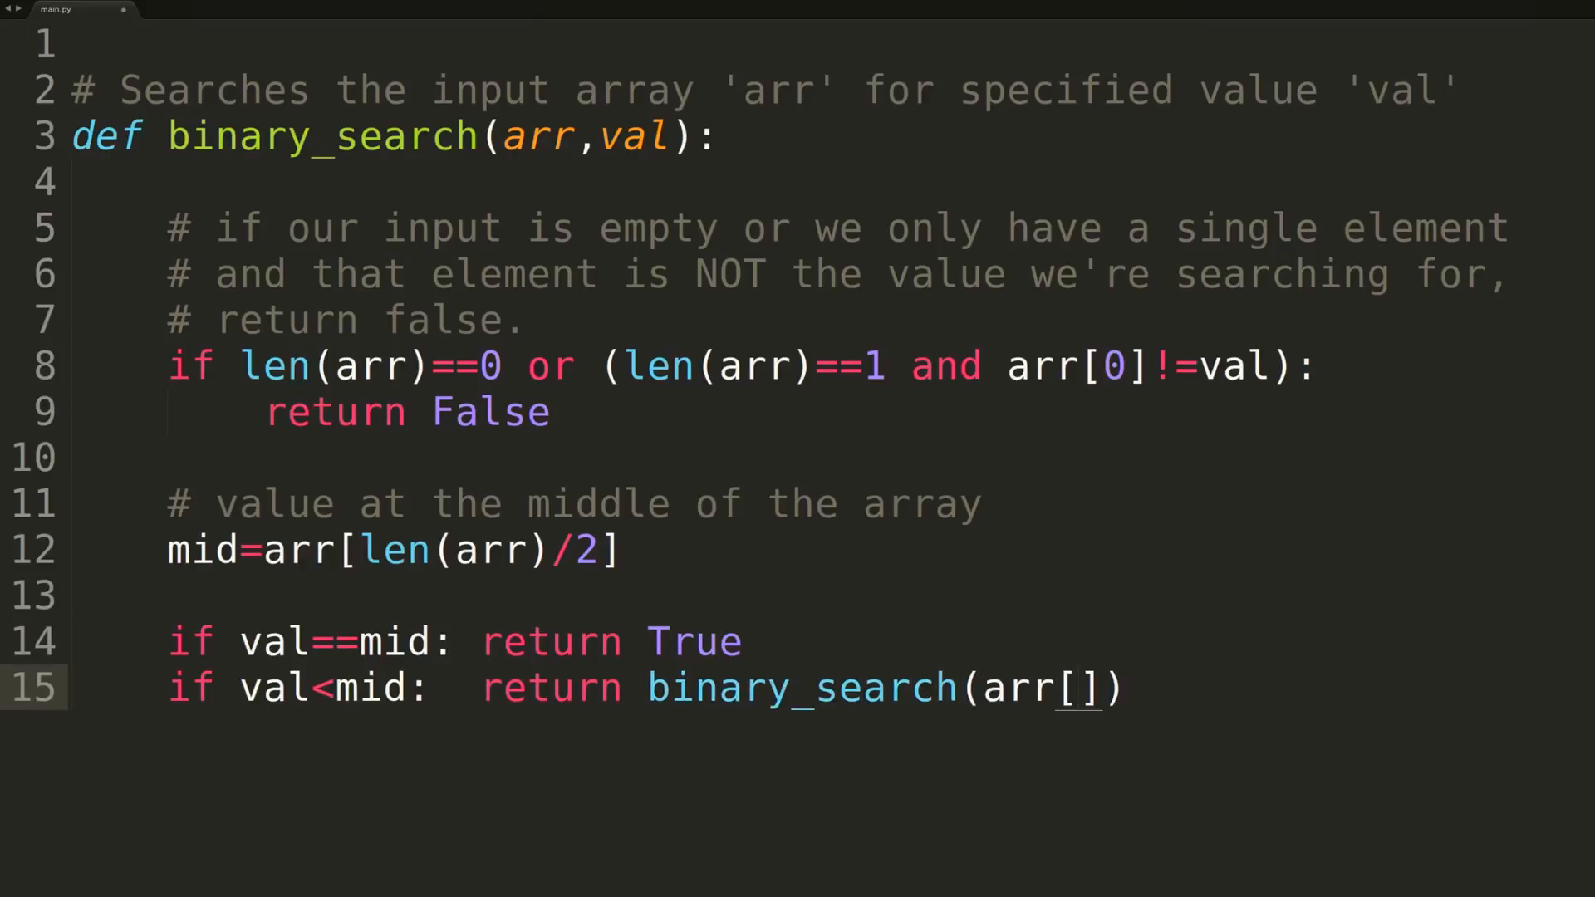
text(:len(arr)/2],val)
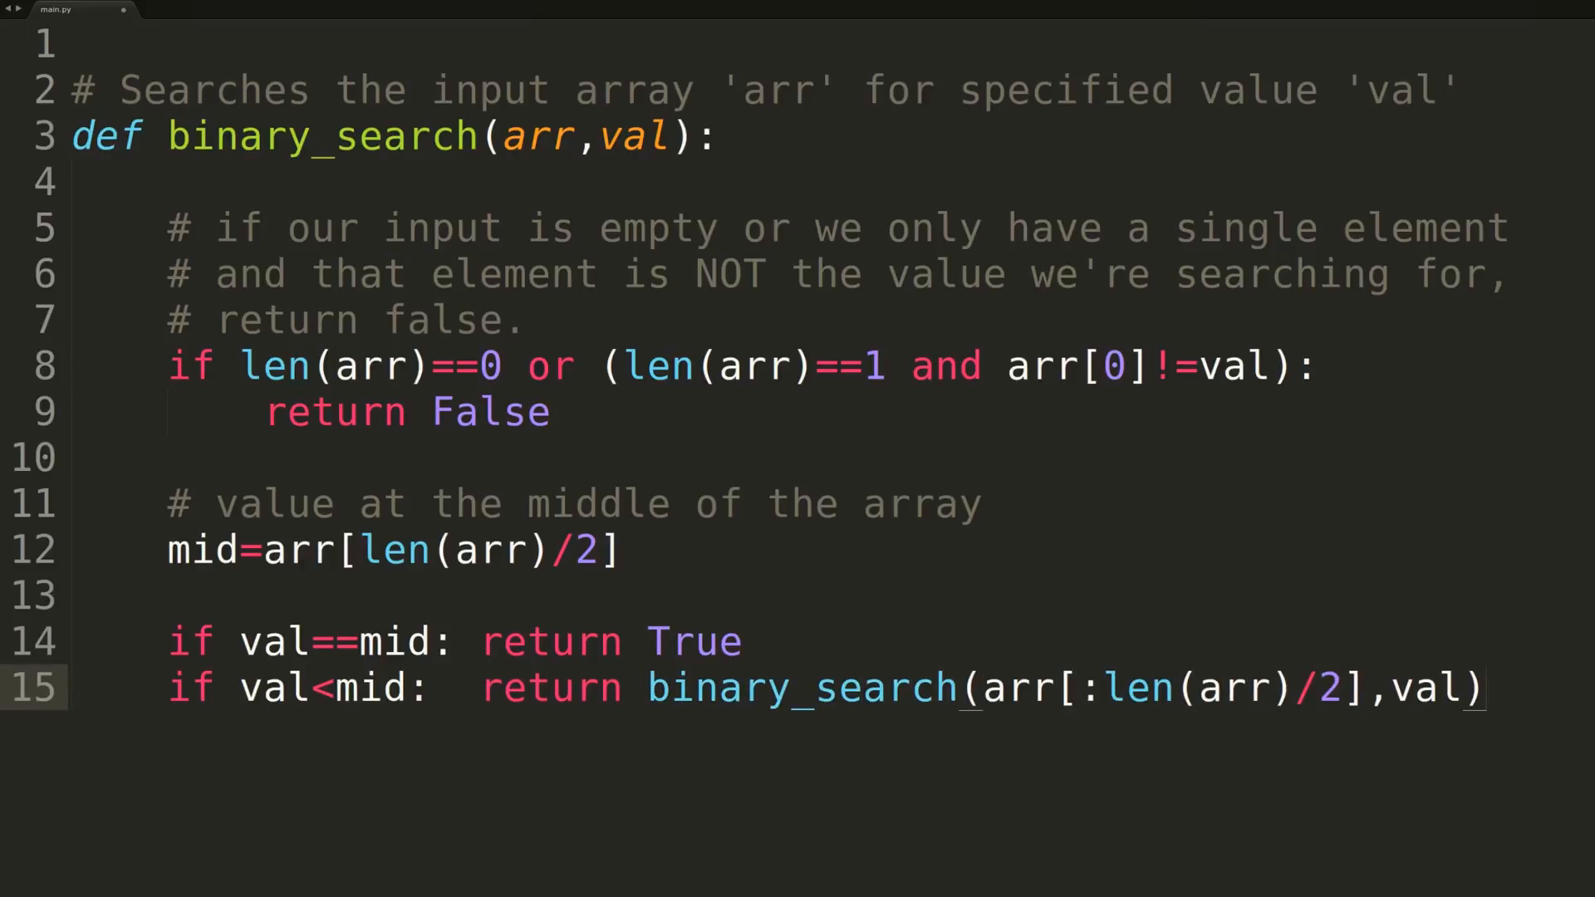
text(if valu)
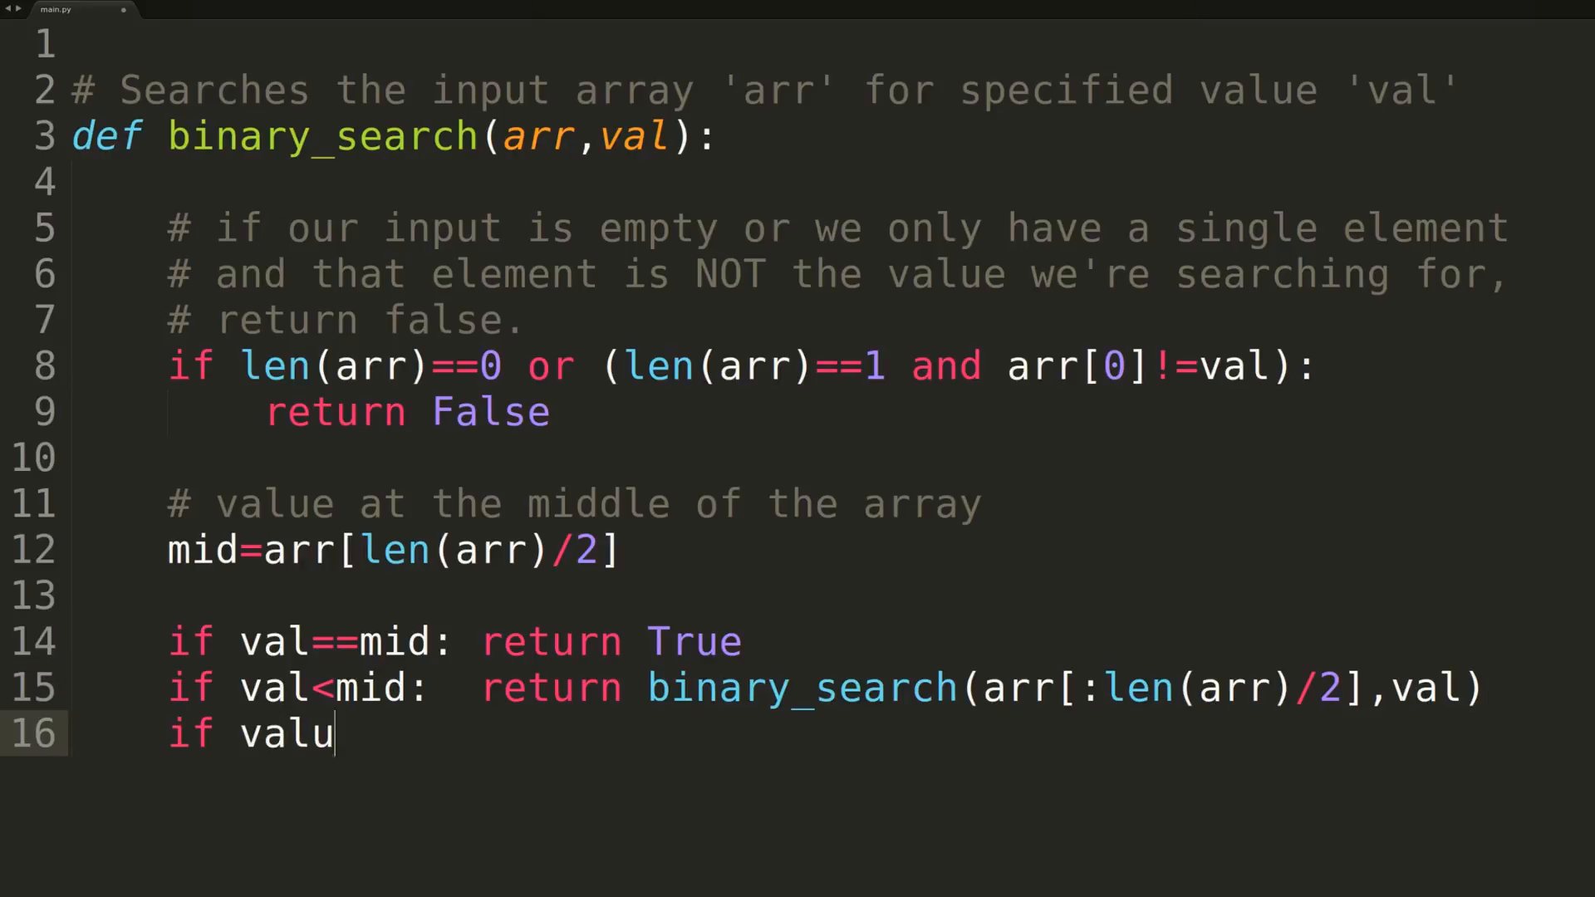
text(e>mid:  return binary_search(arr))
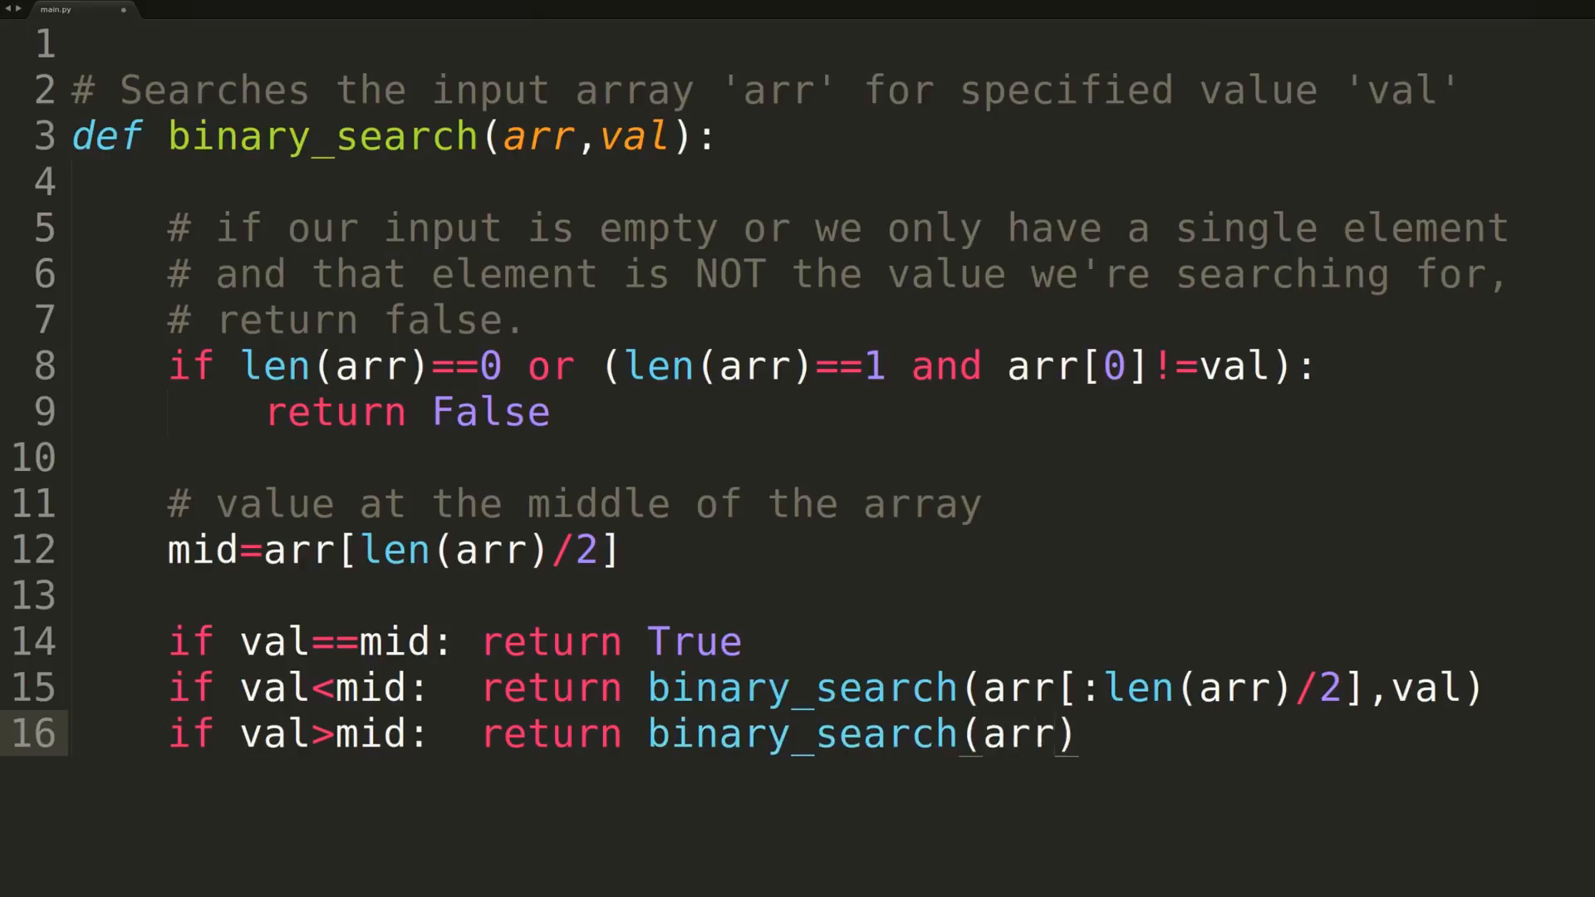
text([len(arr)/2+1:]))
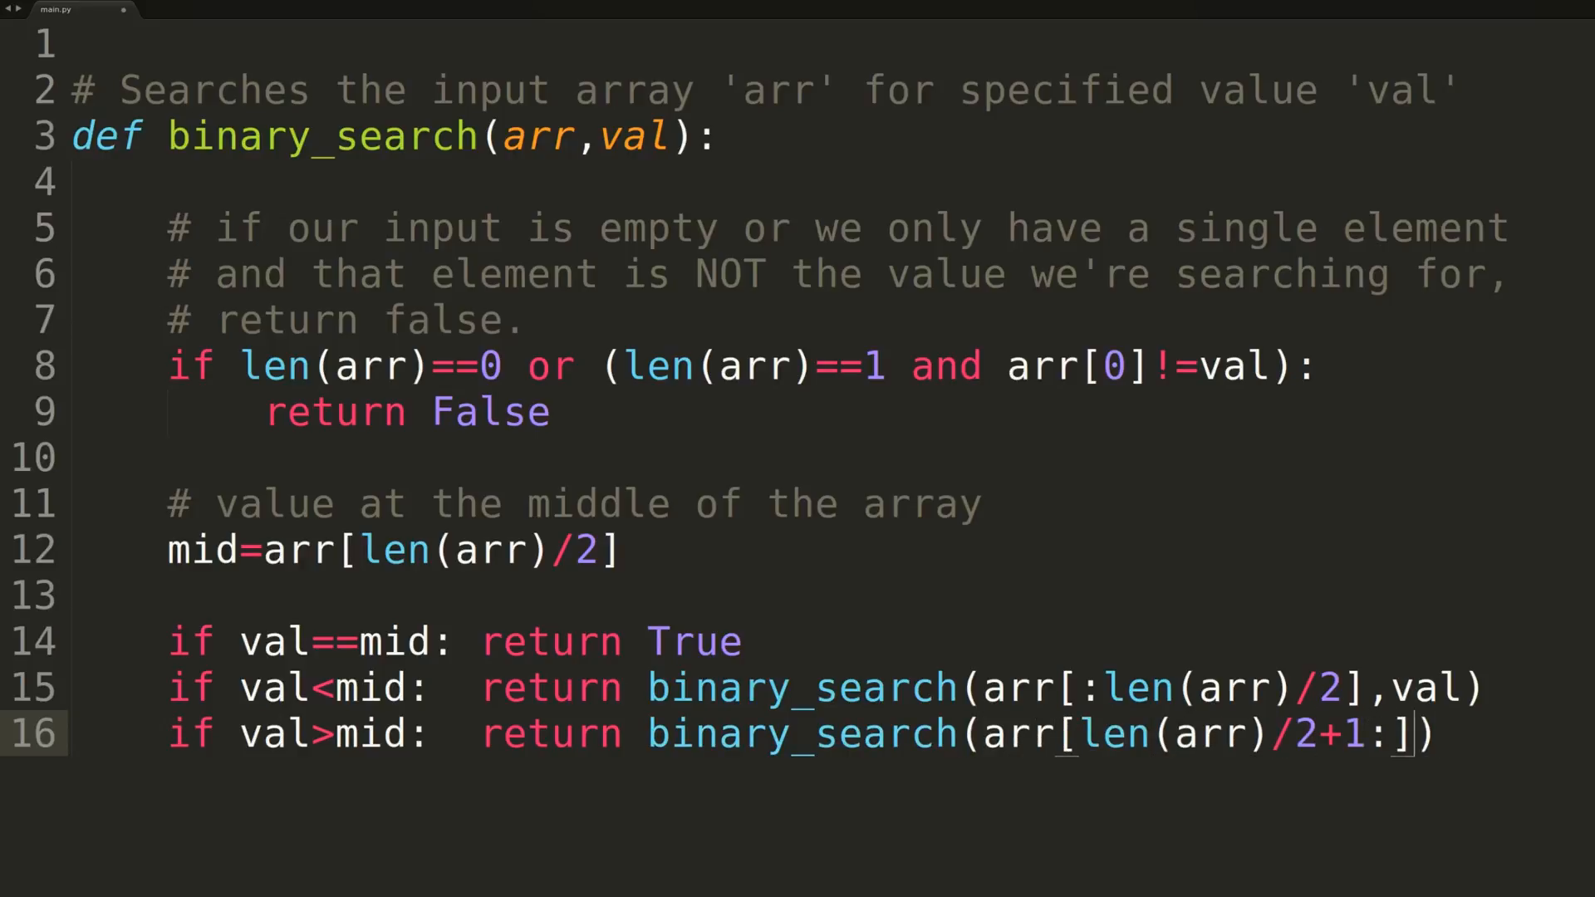
text(,val)
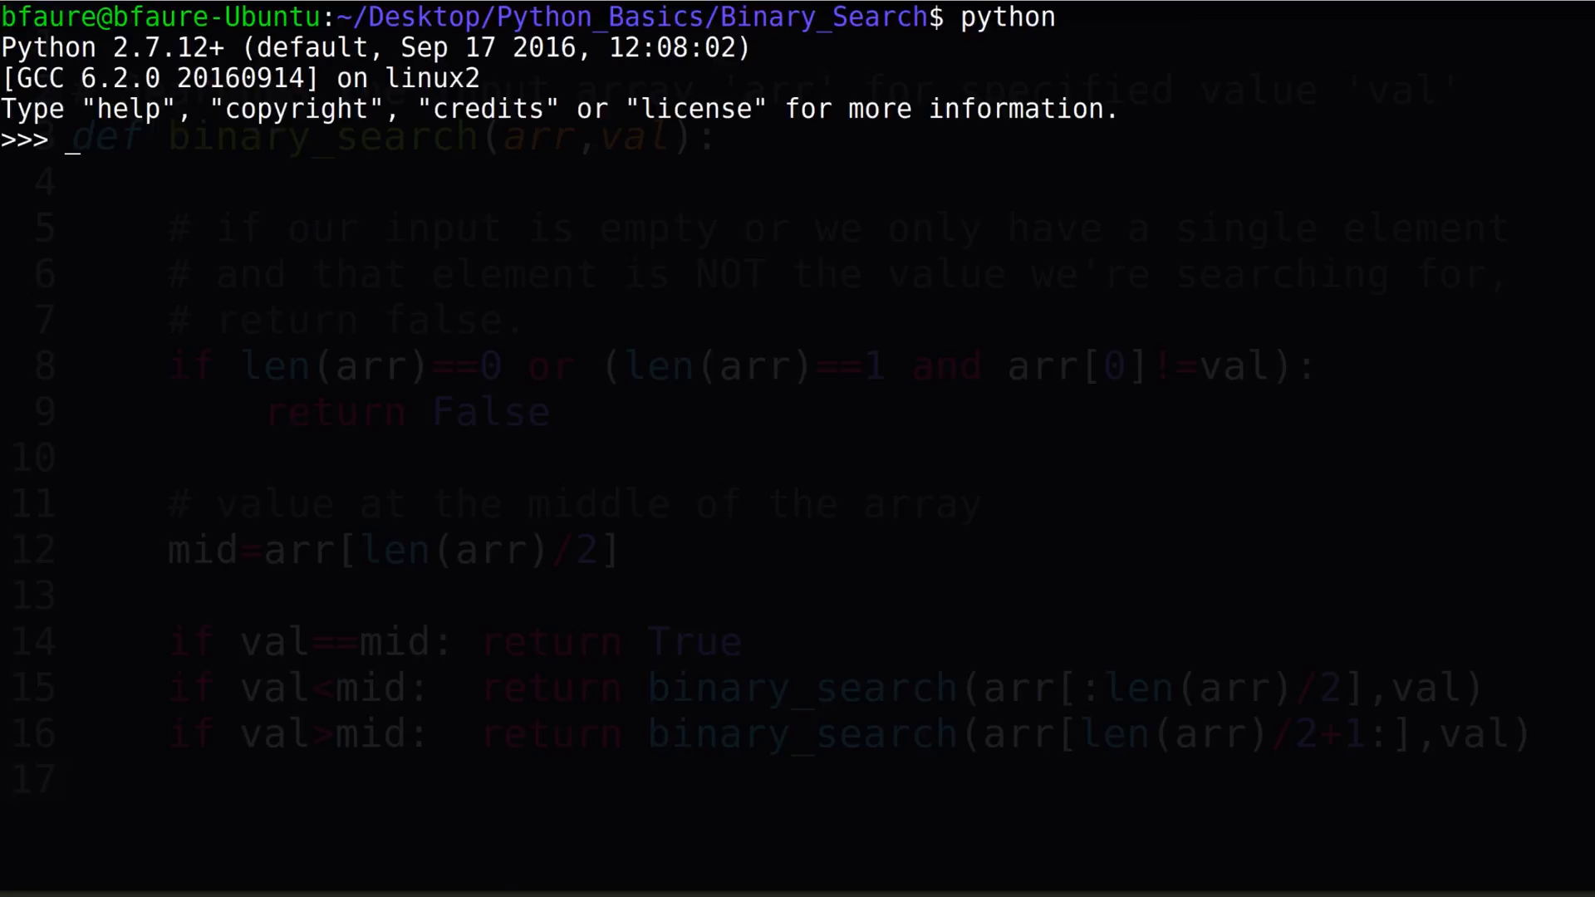
Step: Import binary_search from main, set a=[1..9], and print results for 0, 1, 2, 9
text(from main import binary_search)
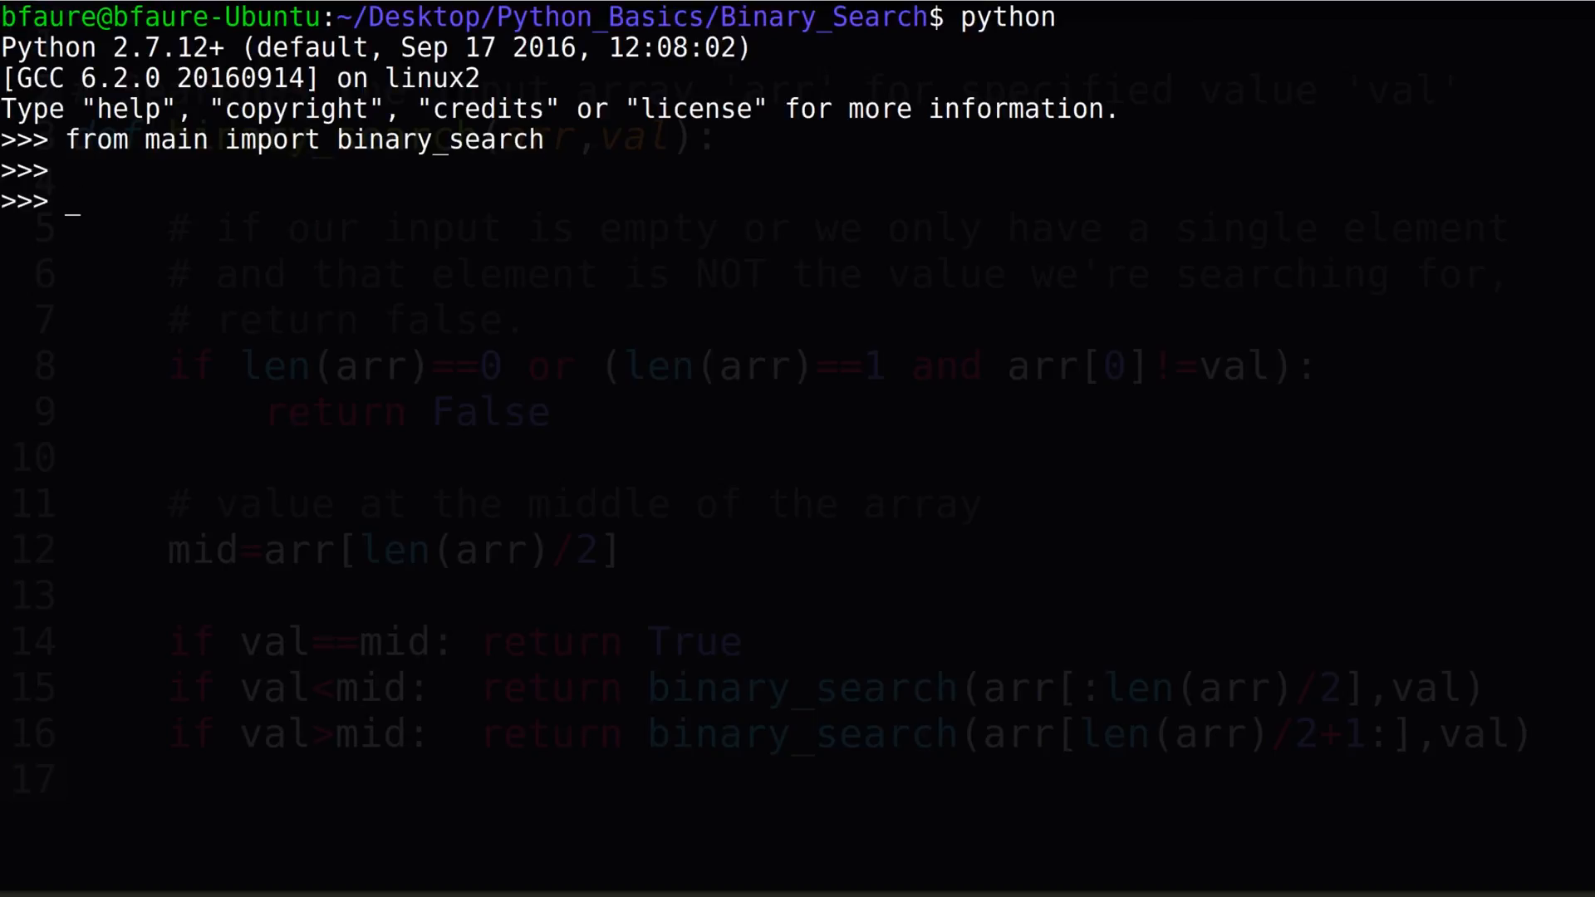
text(a=[1,2,3,4,5,6,7,8,9])
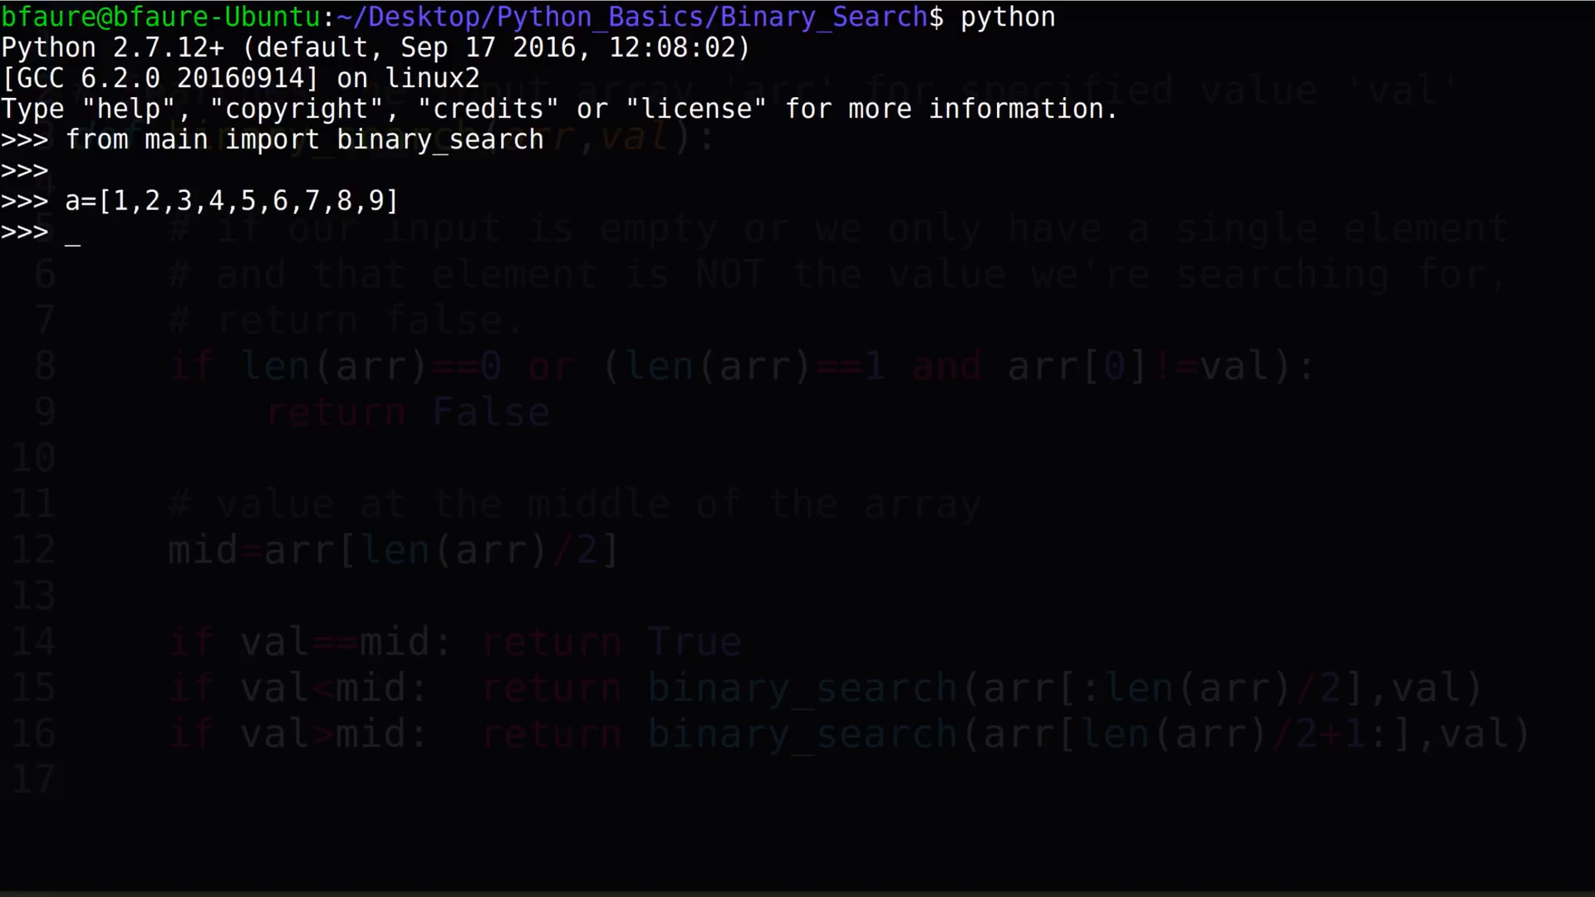
text(print binary_search(a,)
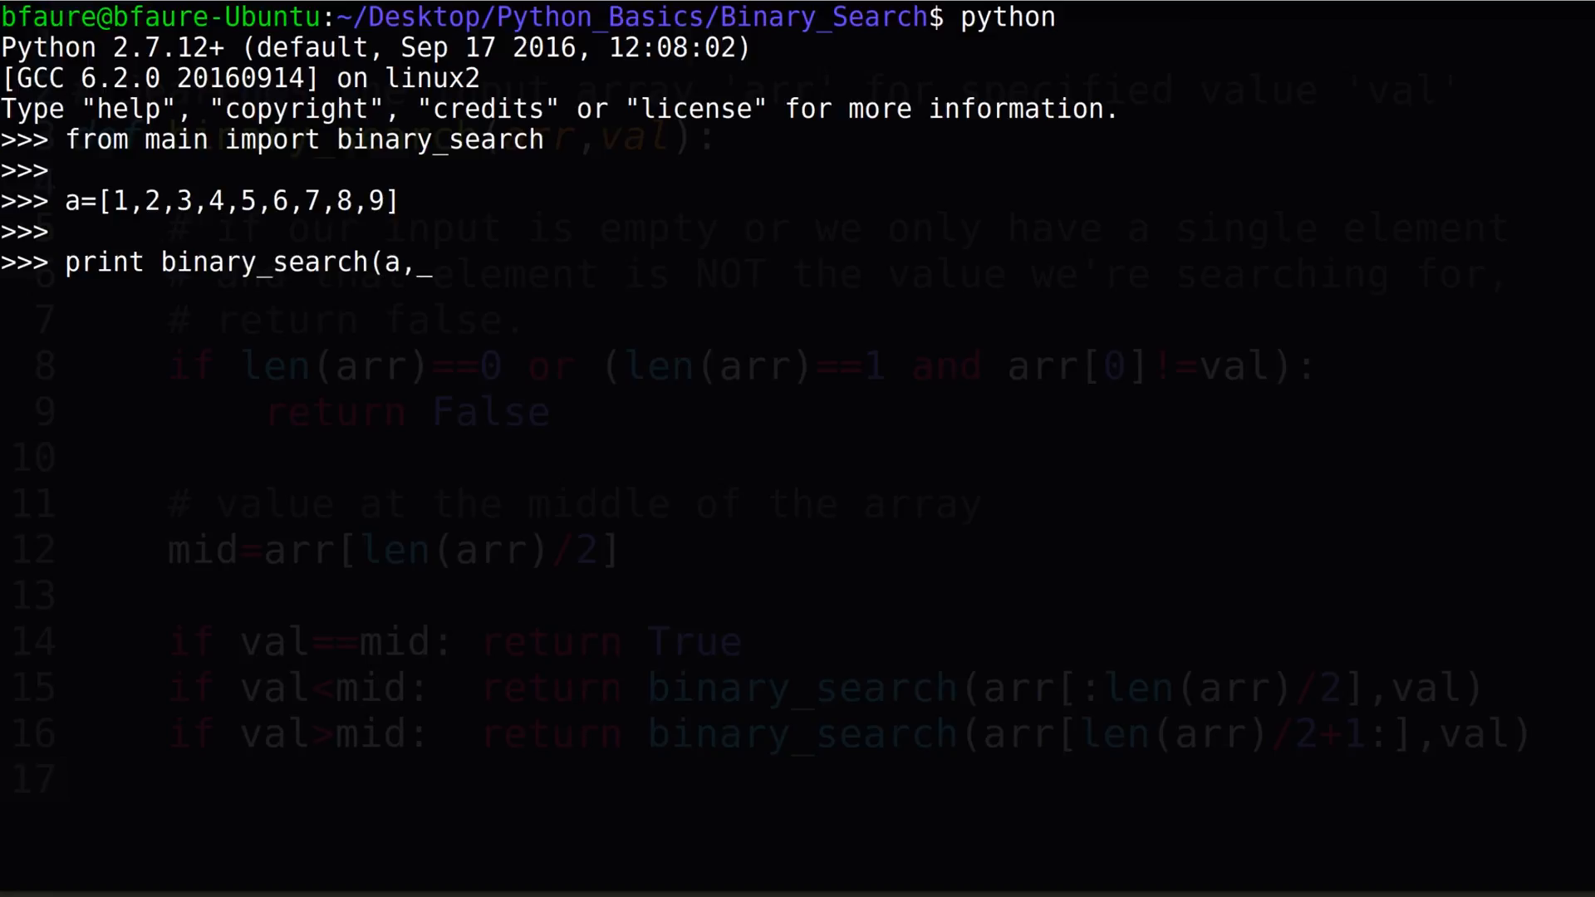
text(0))
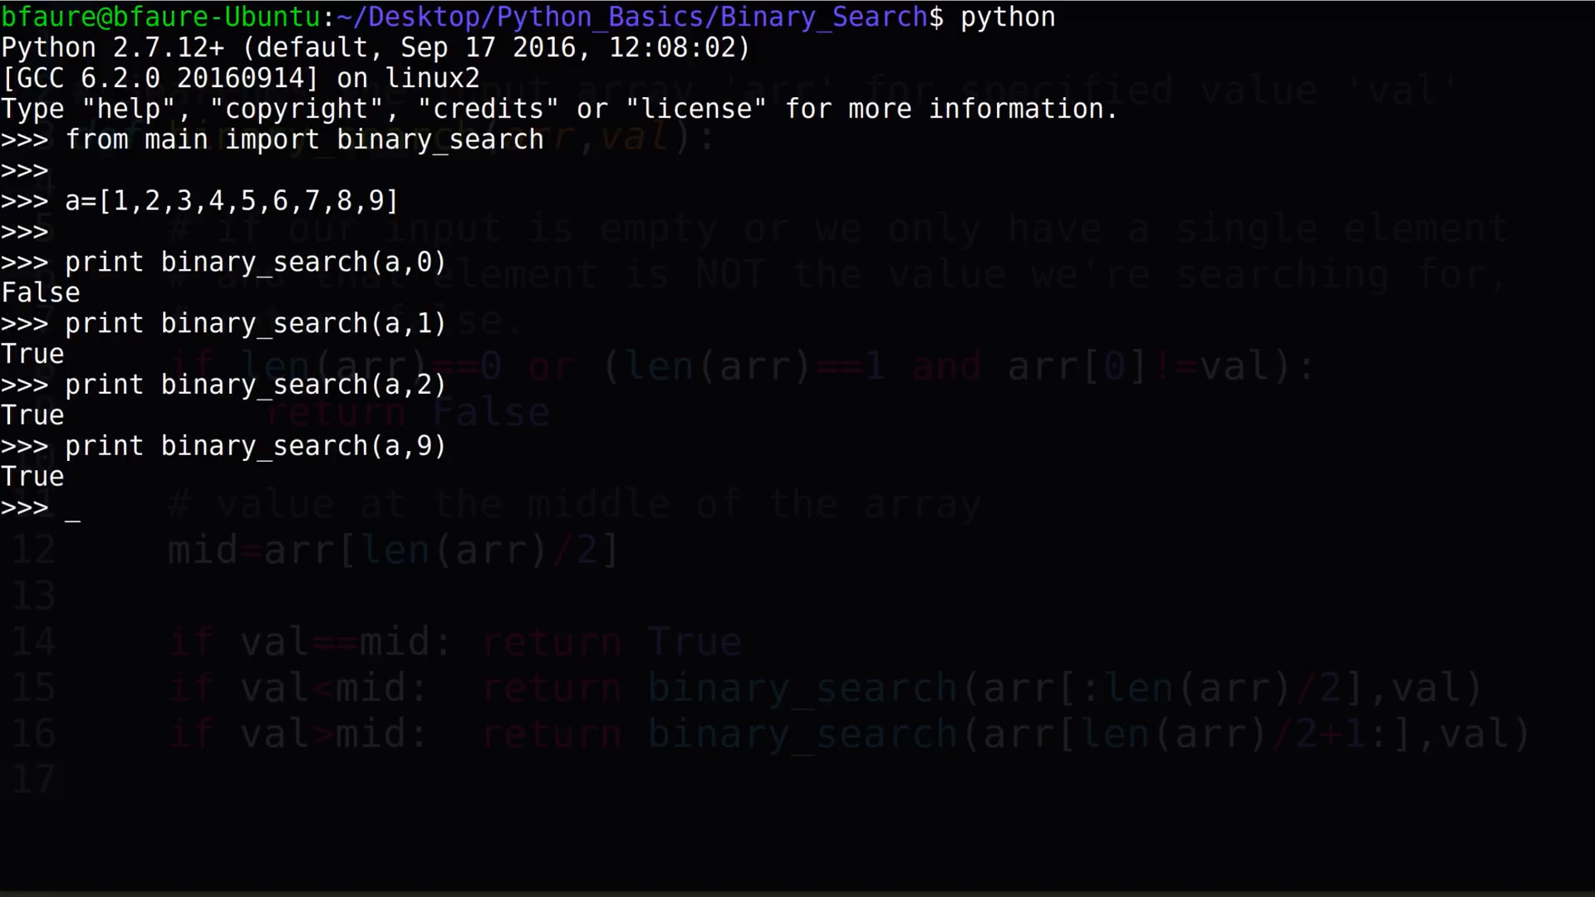
text(print)
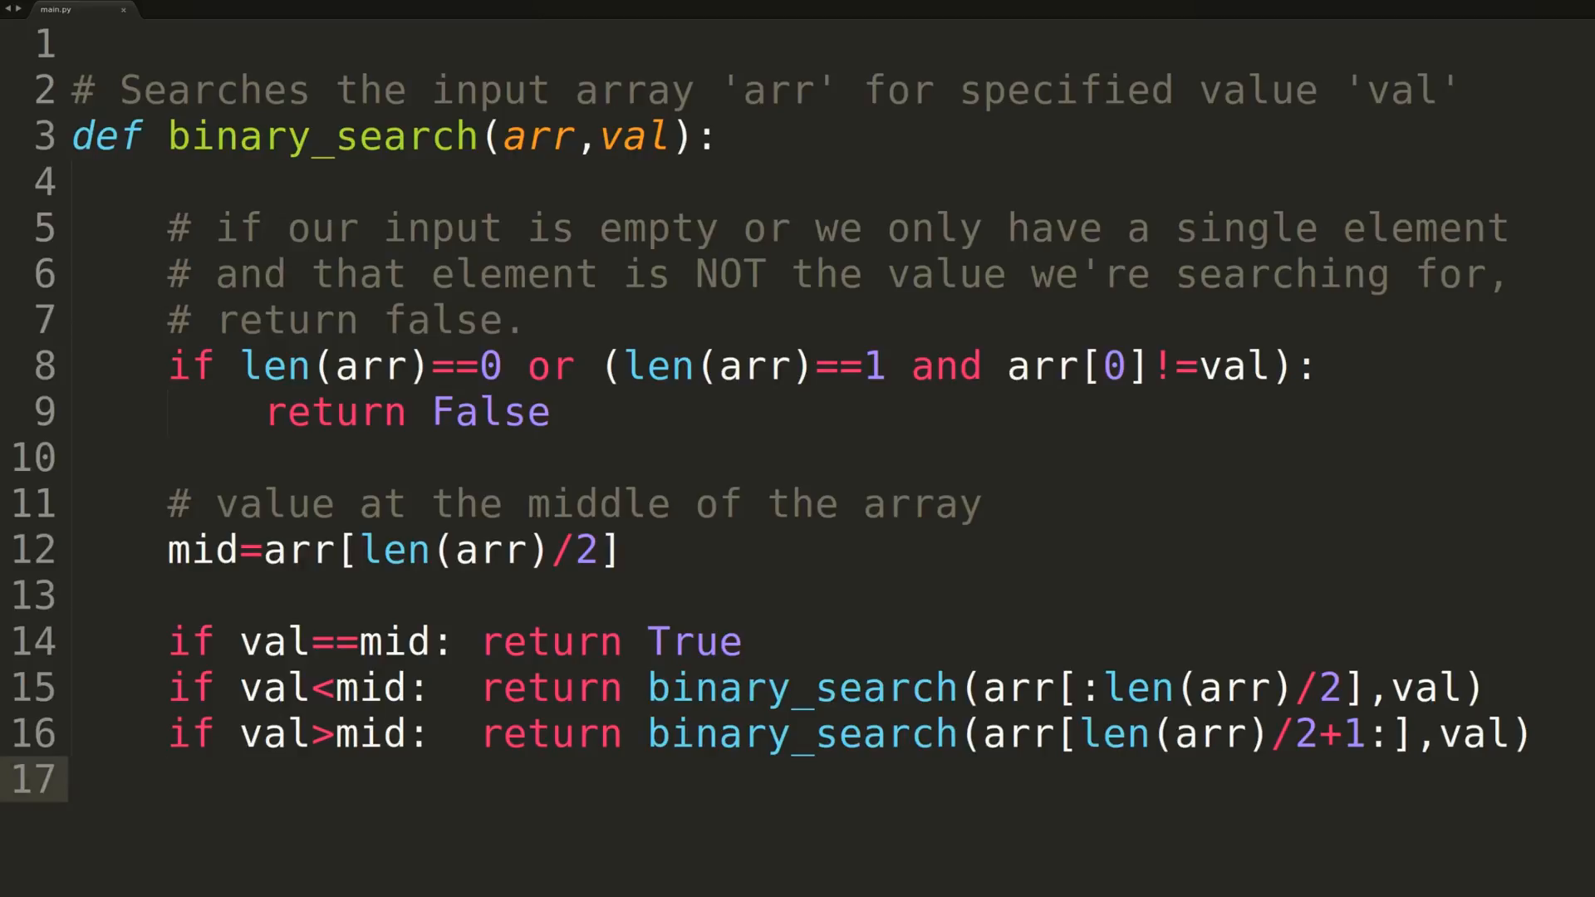
Step: Place the cursor on the empty line after binary_search in main.py
click(167, 779)
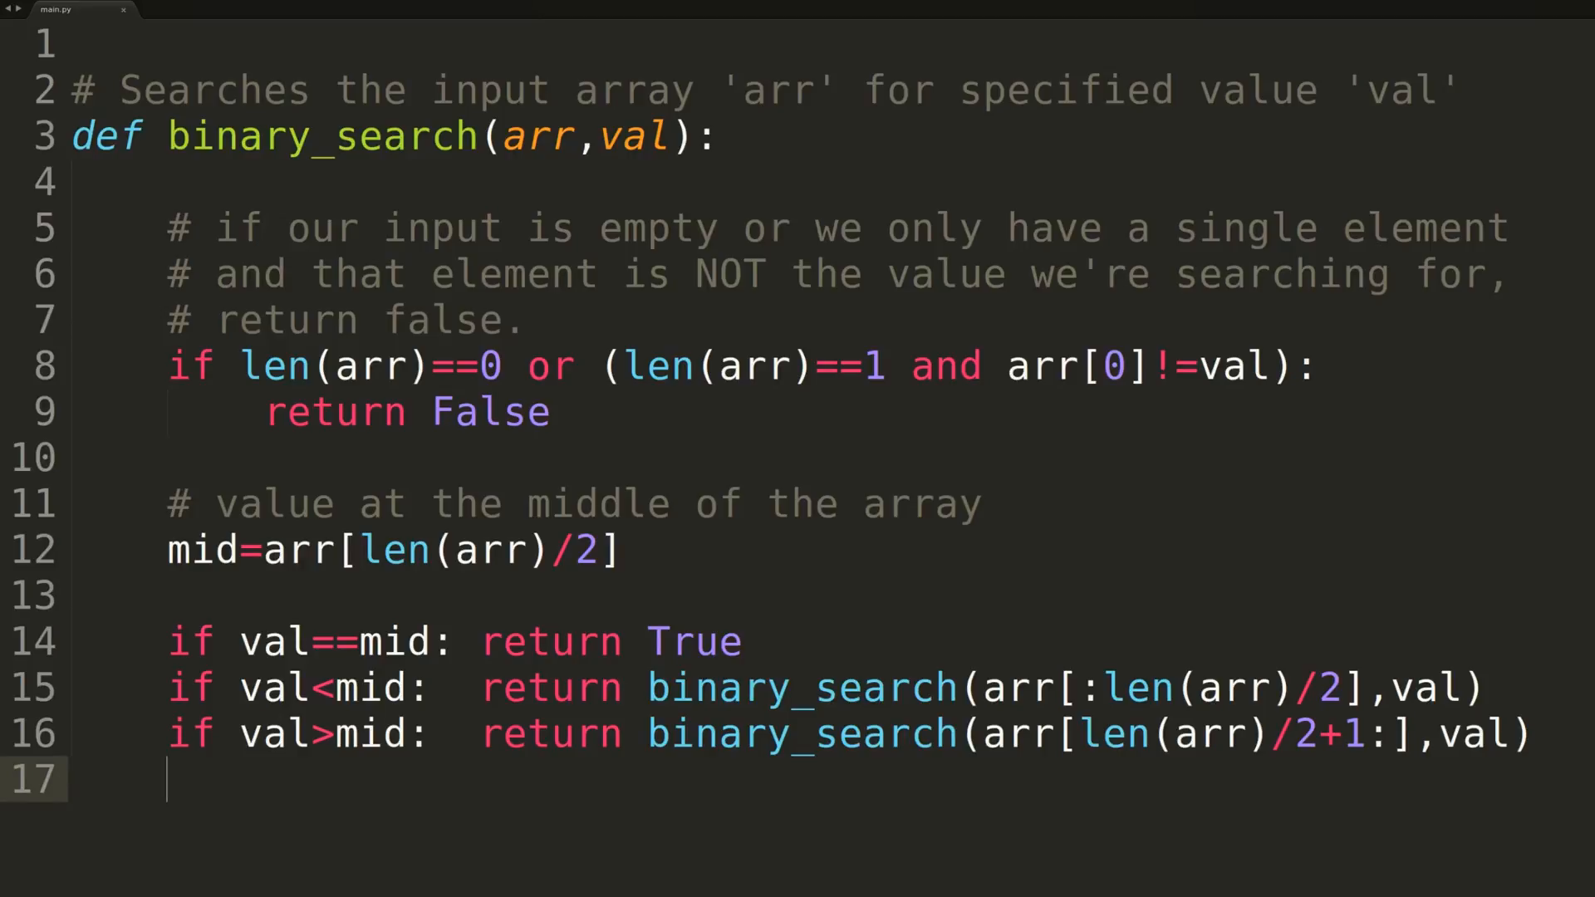